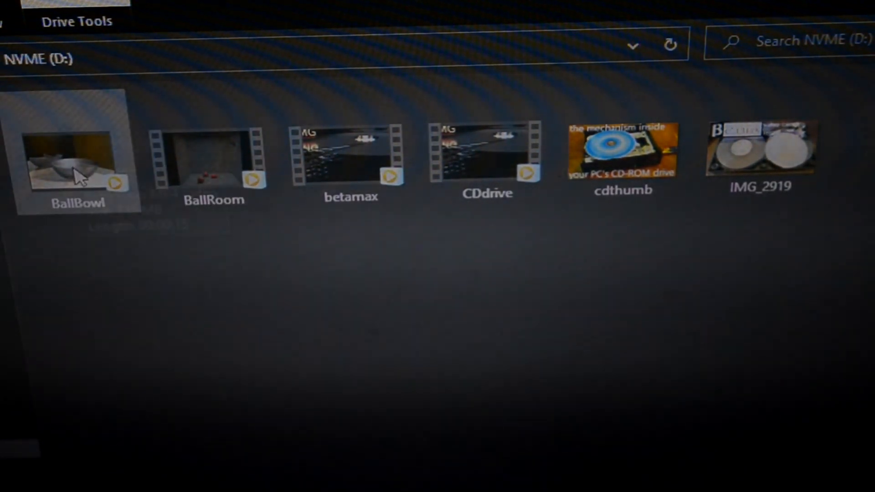
Select the BallRoom video and cdthumb image, then launch CrystalDiskMark 8 with admin approval.
{"action": "left_click", "coordinate": [214, 162]}
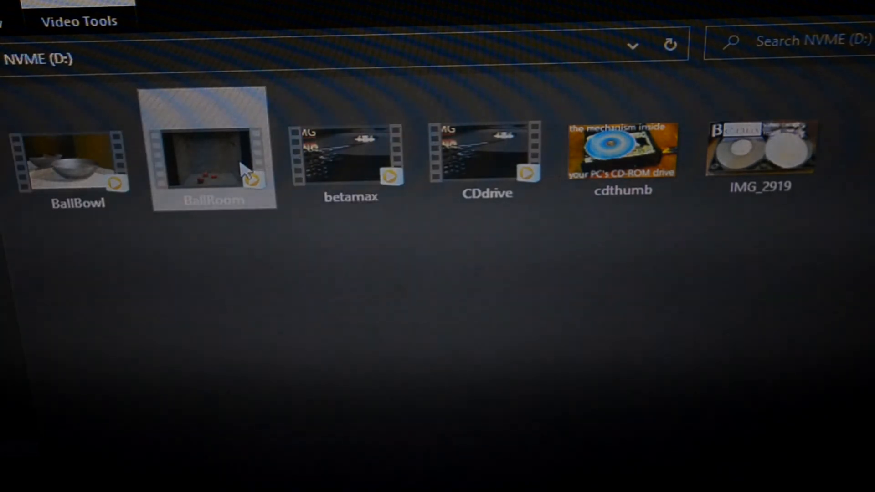
{"action": "left_click", "coordinate": [622, 151]}
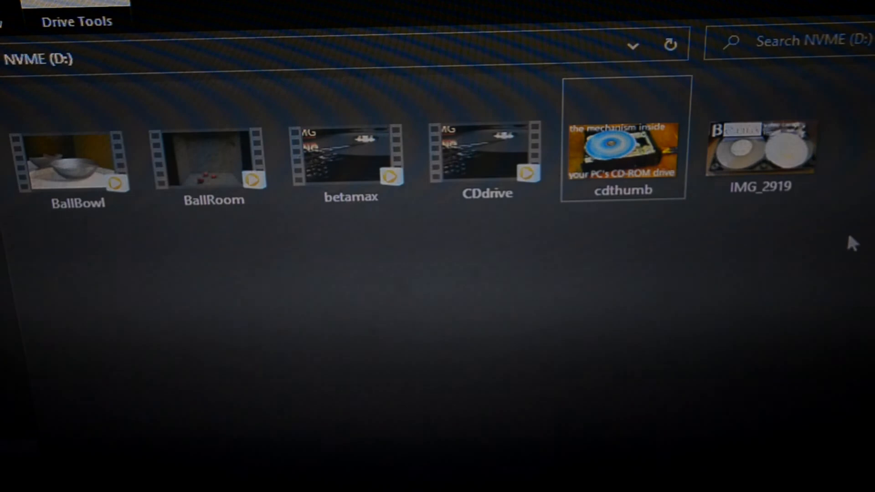
{"action": "mouse_move", "coordinate": [224, 326]}
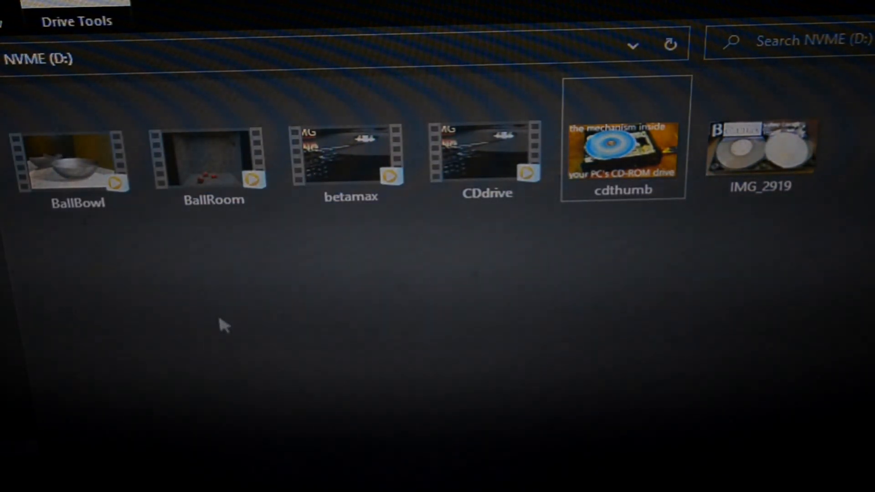
{"action": "left_click", "coordinate": [351, 156]}
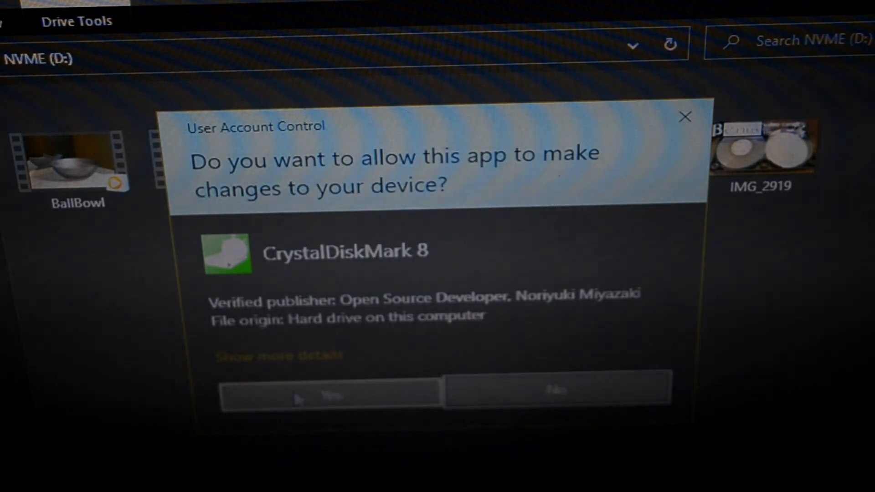
{"action": "left_click", "coordinate": [329, 389]}
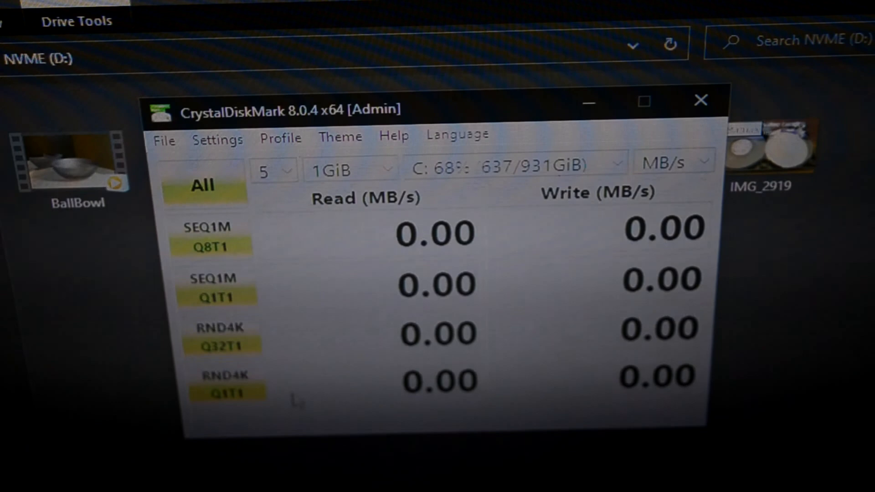